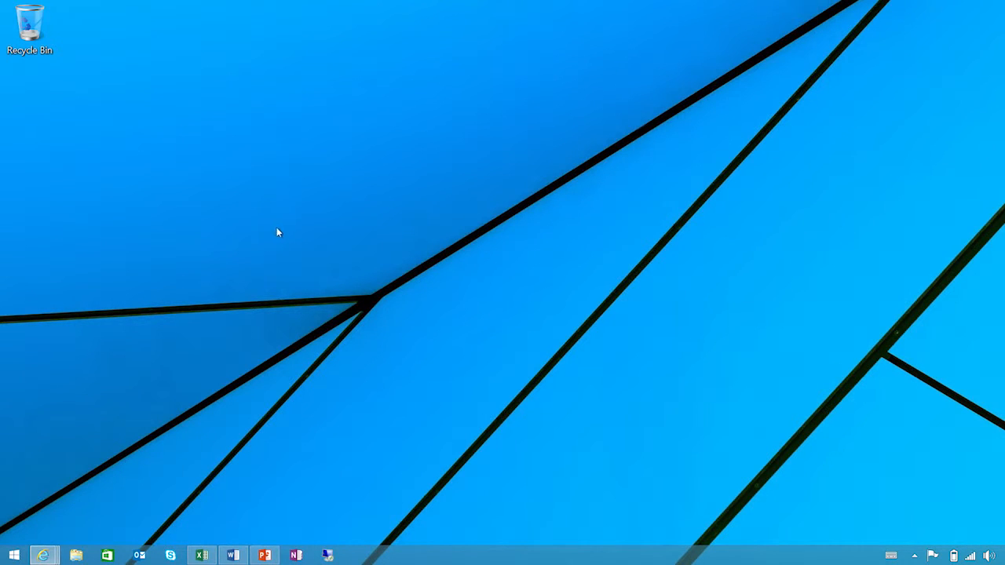
pyautogui.moveTo(43, 553)
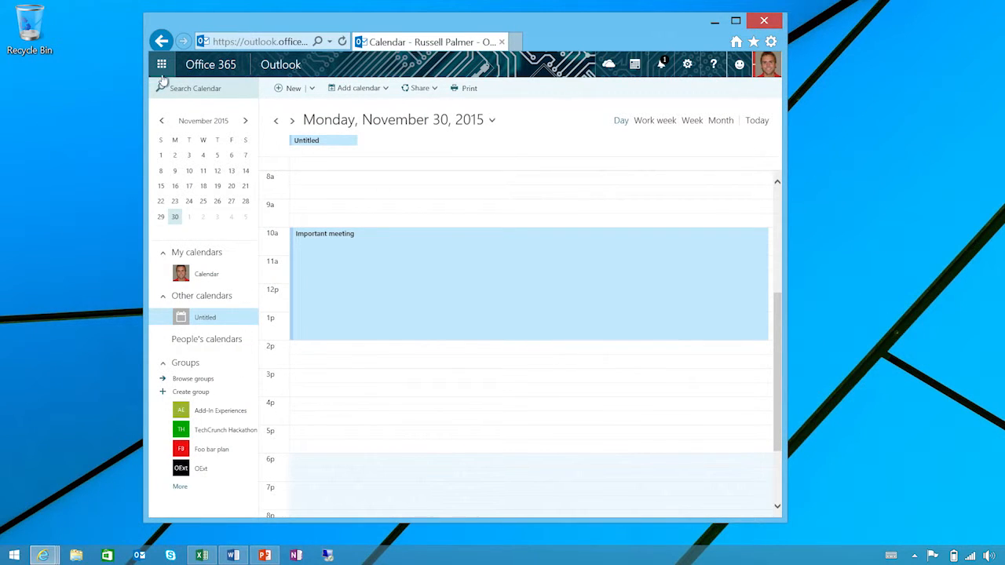
# Open the Office 365 app launcher grid over the Outlook calendar
pyautogui.click(163, 64)
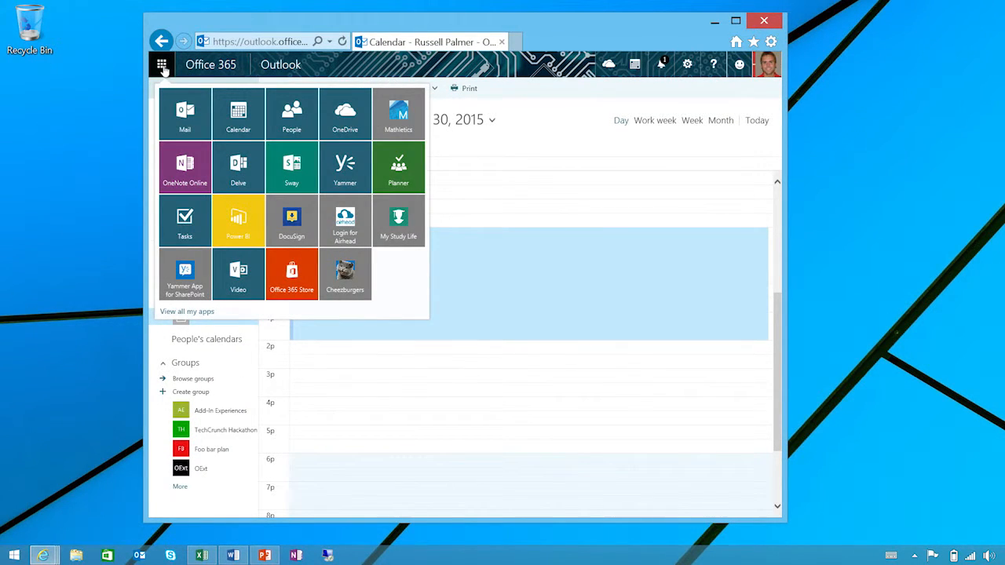
pyautogui.moveTo(344, 169)
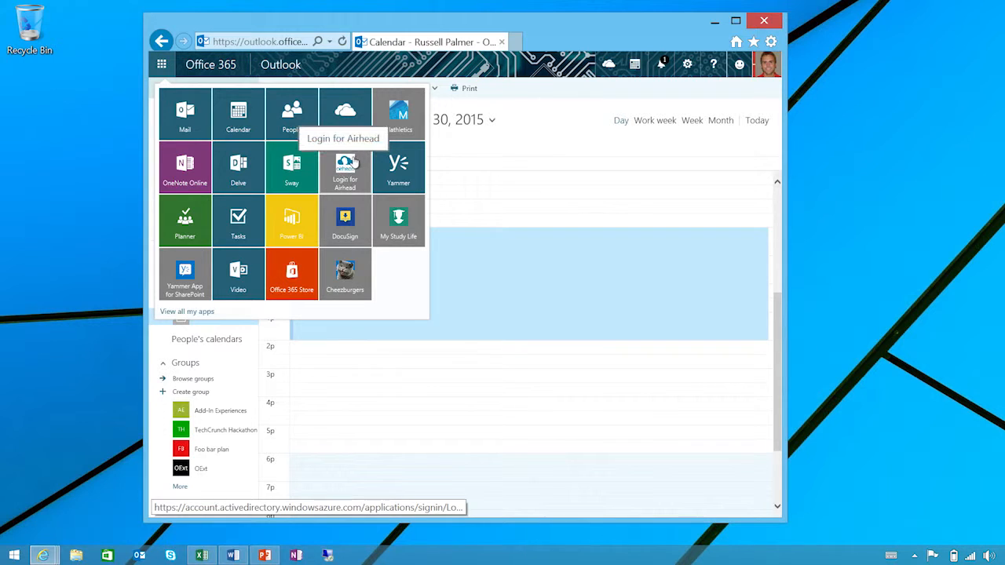
pyautogui.moveTo(386, 183)
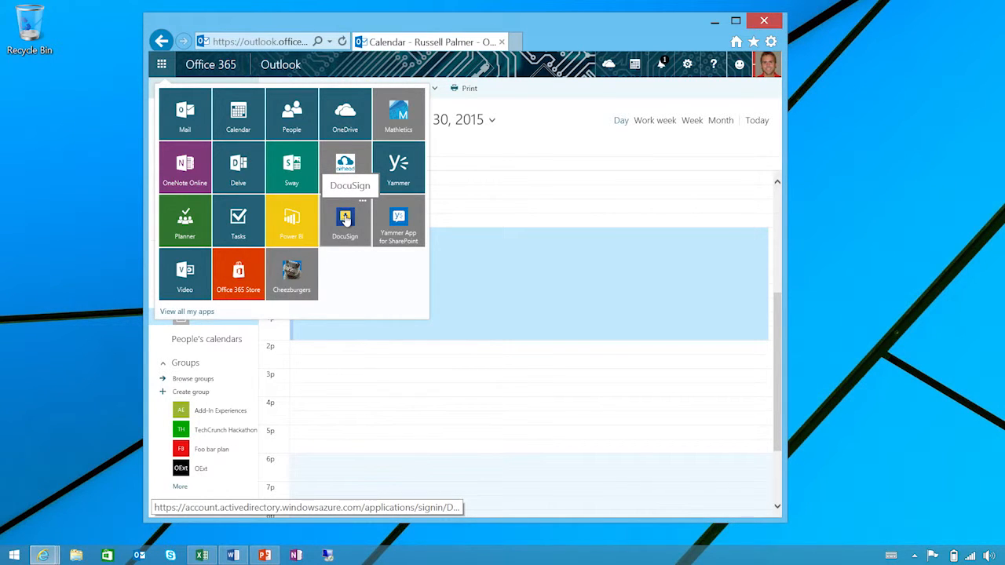
# Launch DocuSign in a new tab, then return to the Outlook calendar tab
pyautogui.click(345, 219)
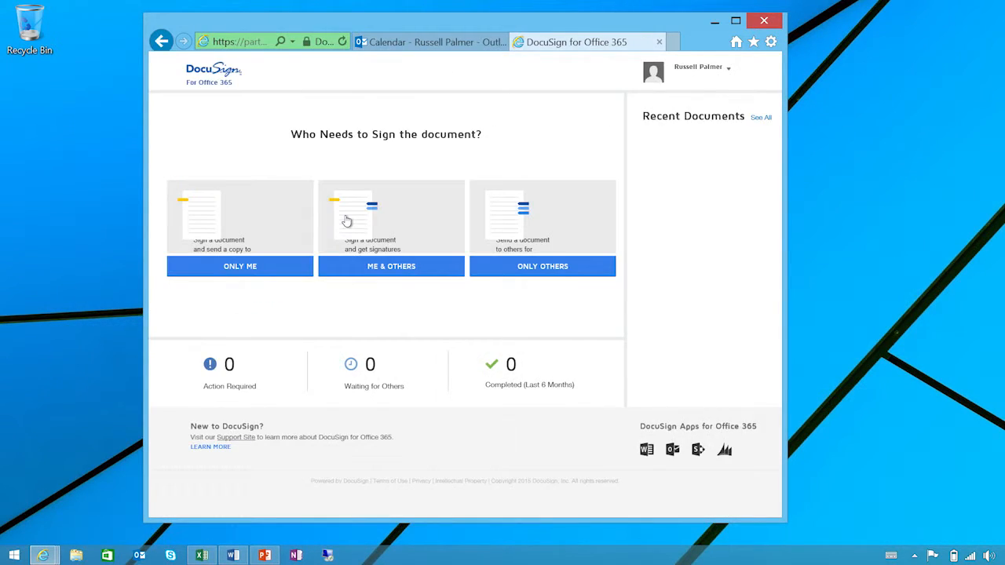
pyautogui.moveTo(628, 99)
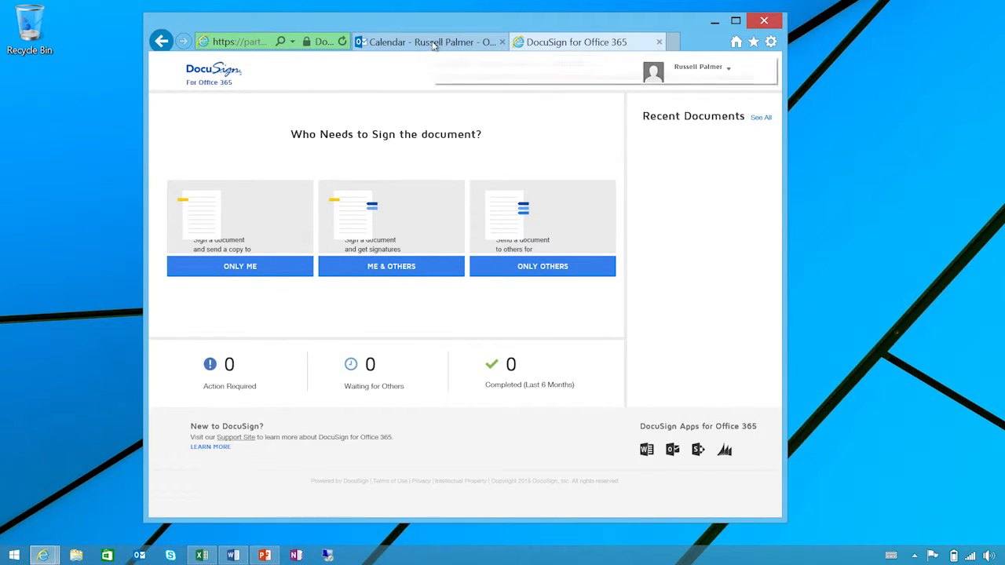
pyautogui.click(434, 42)
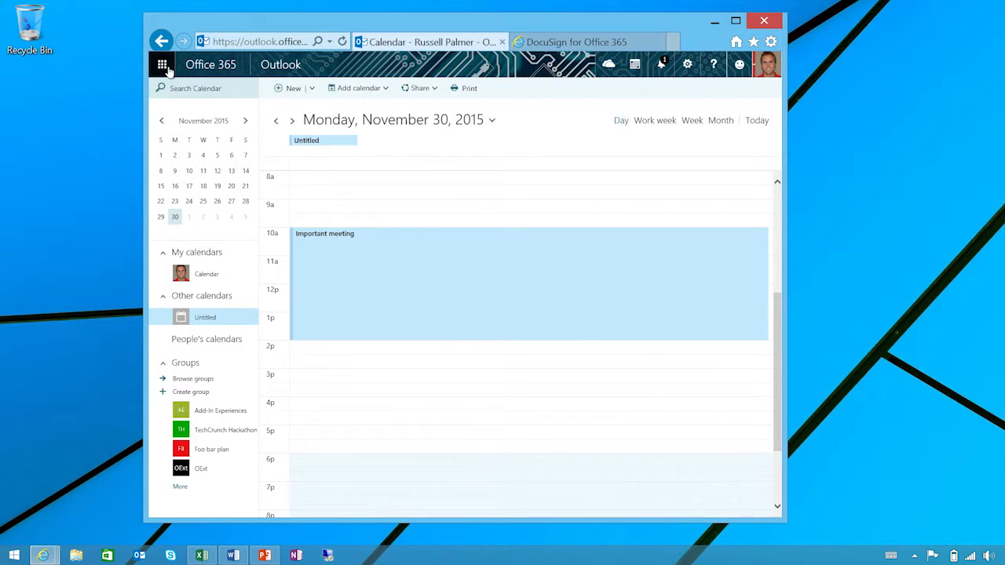
# Reopen the app launcher grid from the Outlook calendar
pyautogui.click(162, 64)
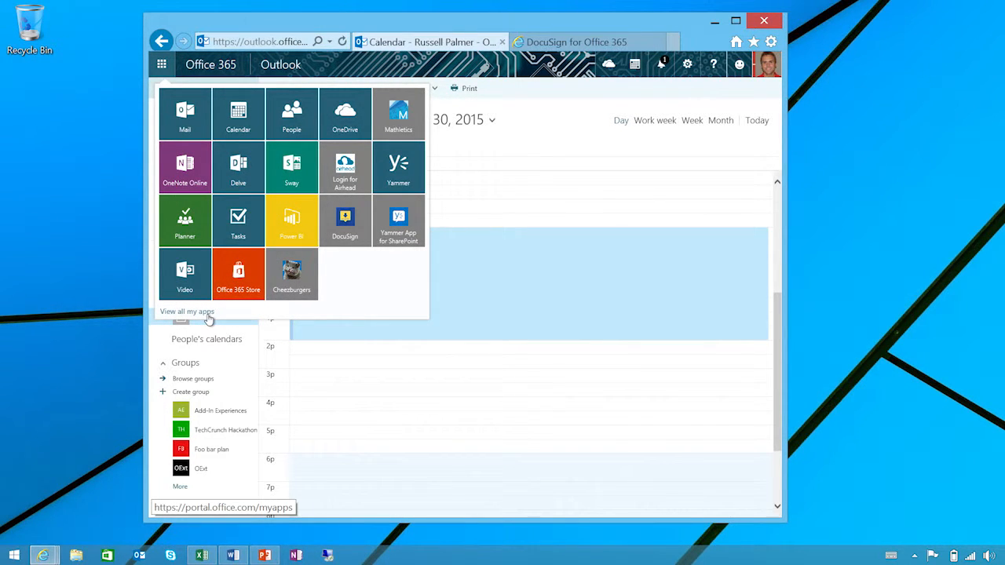
pyautogui.moveTo(237, 273)
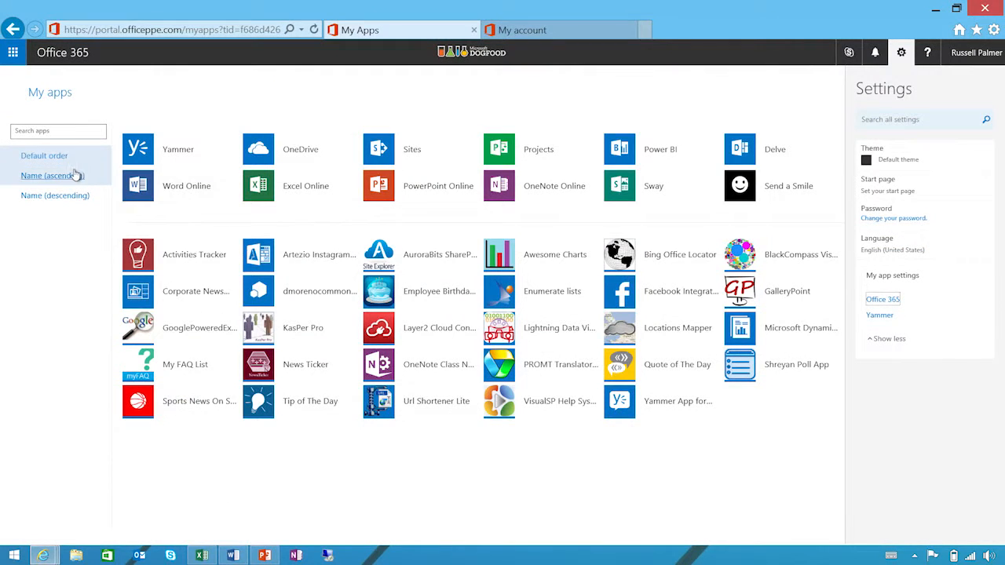
# Sort the apps by Name (ascending), then switch back to Default order
pyautogui.click(50, 175)
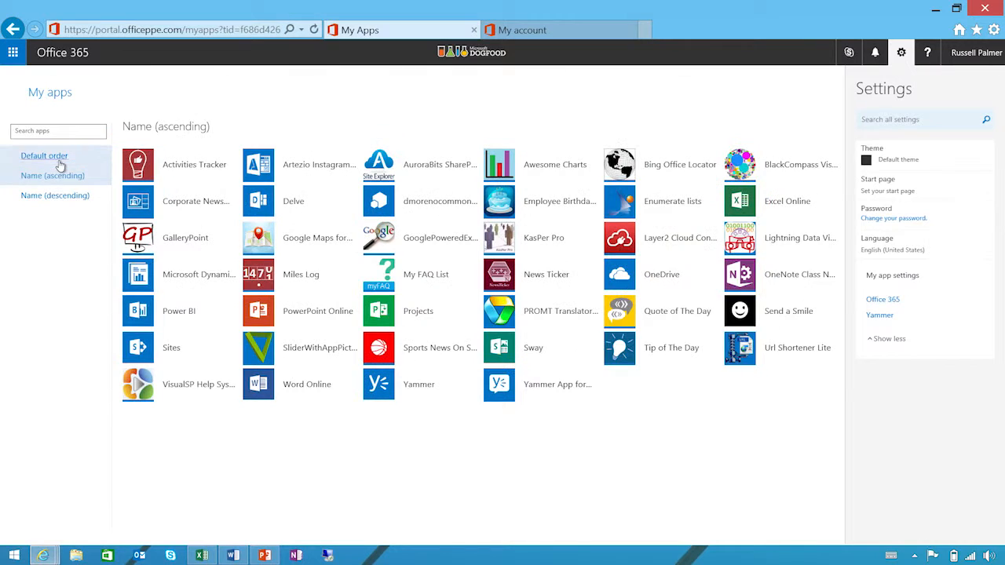
pyautogui.click(43, 156)
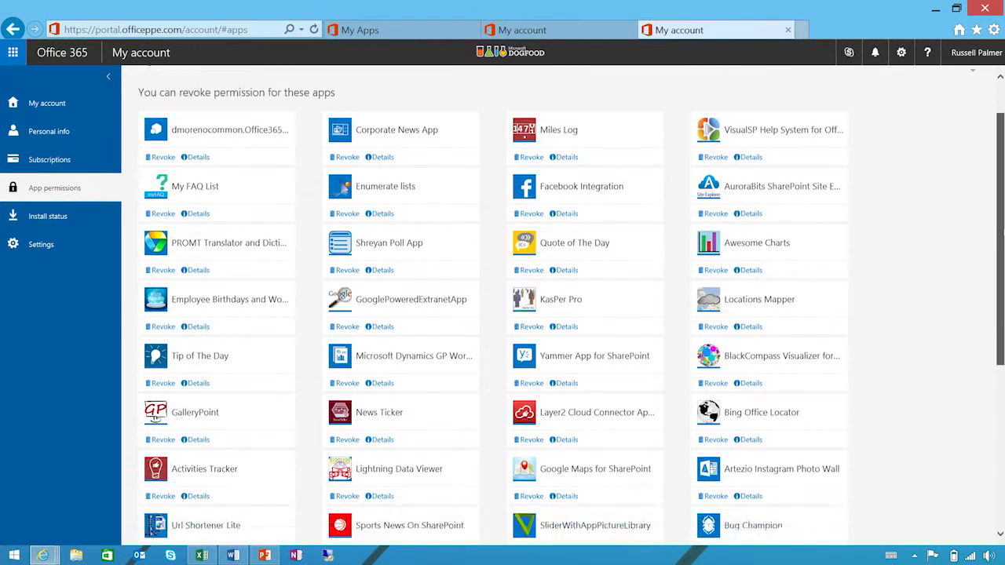
# Scroll down the App permissions list to reveal more apps like Bug Champion
pyautogui.scroll(-3)
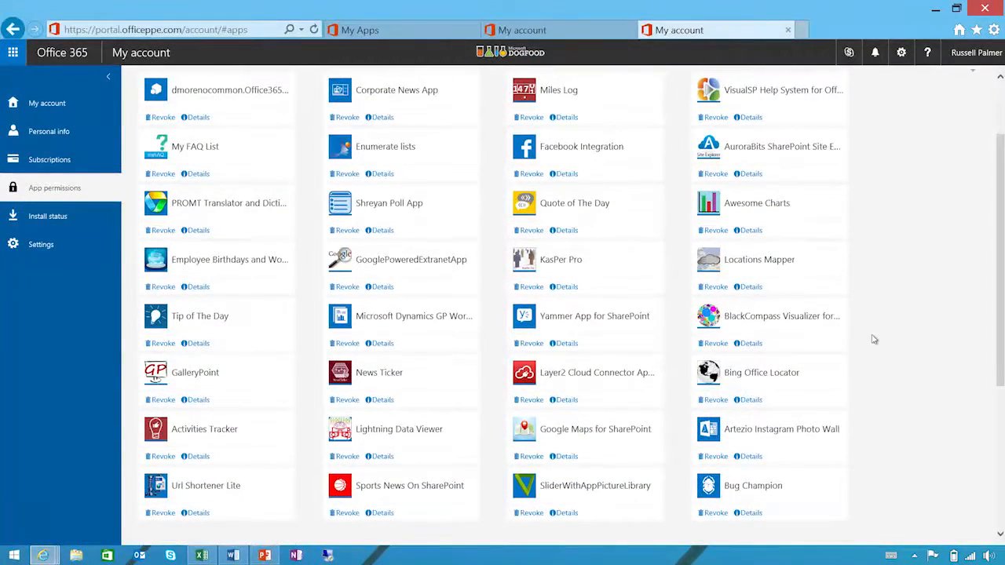